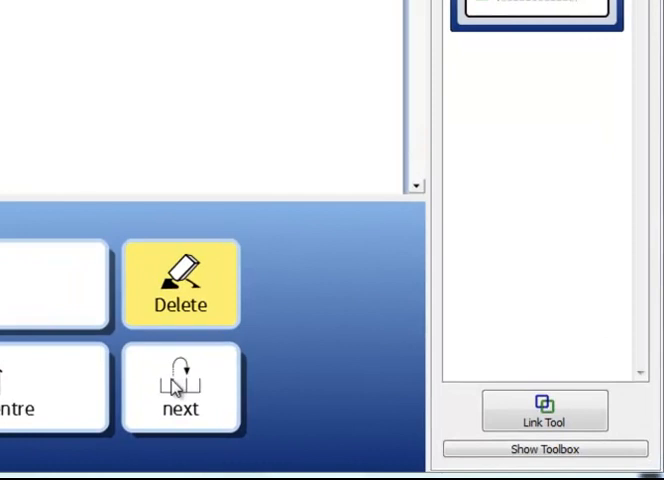
Step: Show the Add a New Grid choices (Unlinked, Linked from This Cell, Linked with a Back Button) for a cell
right_click(180, 388)
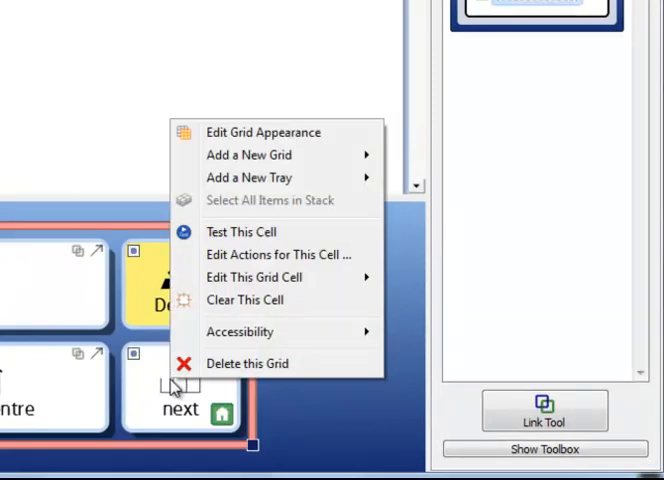
mouse_move(246, 300)
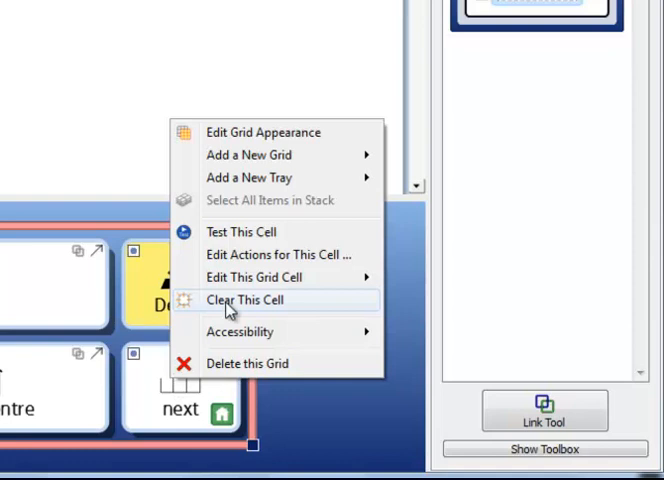
mouse_move(250, 156)
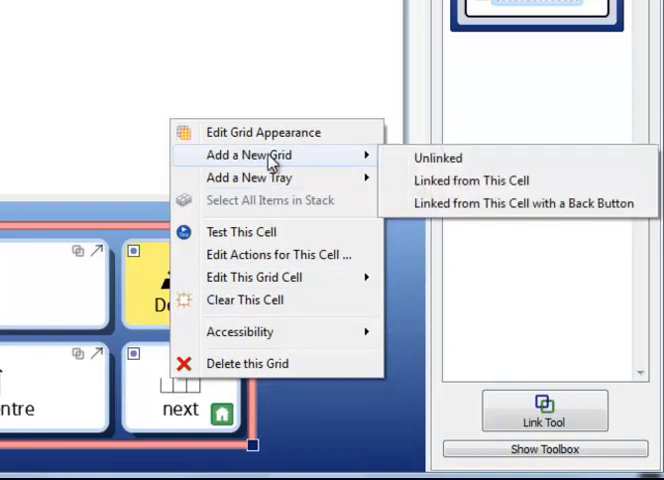
mouse_move(436, 158)
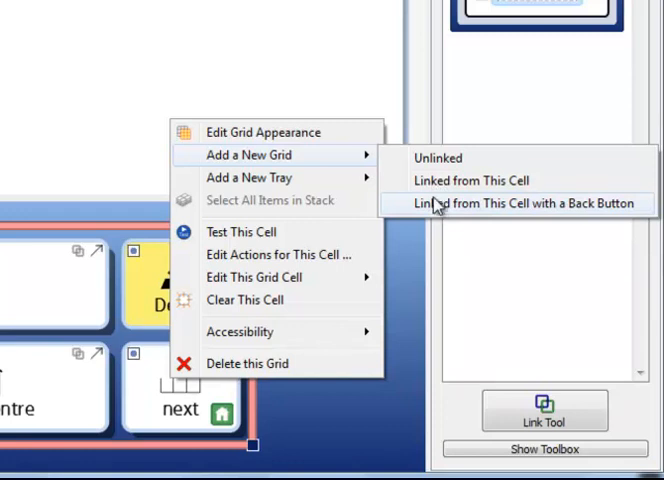
mouse_move(470, 180)
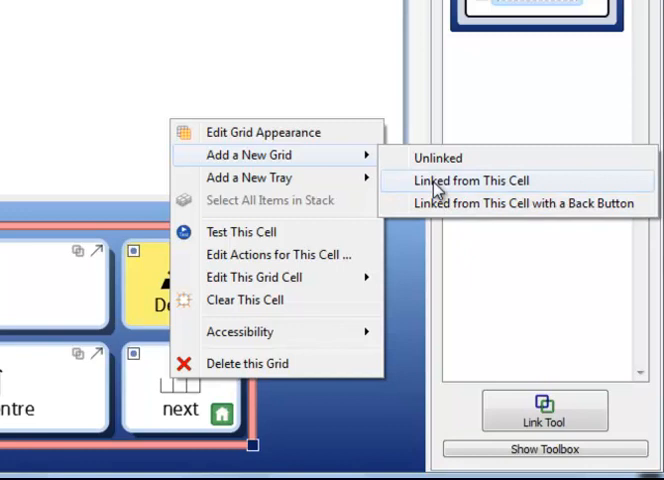
Step: Add a blank grid linked from the cell and return to the Monday sentence grid
click(472, 180)
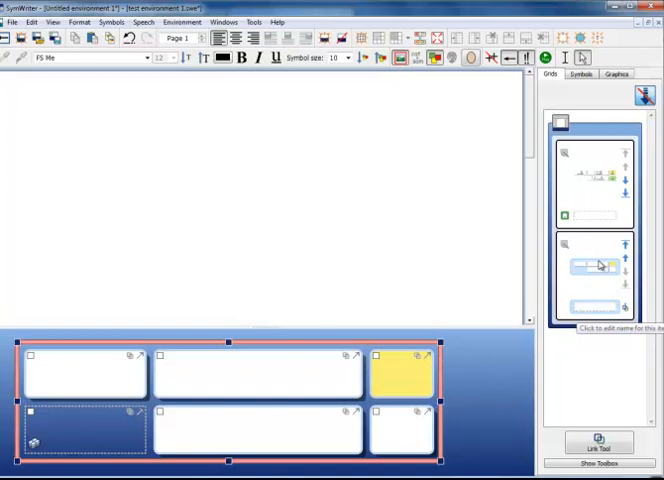
mouse_move(604, 192)
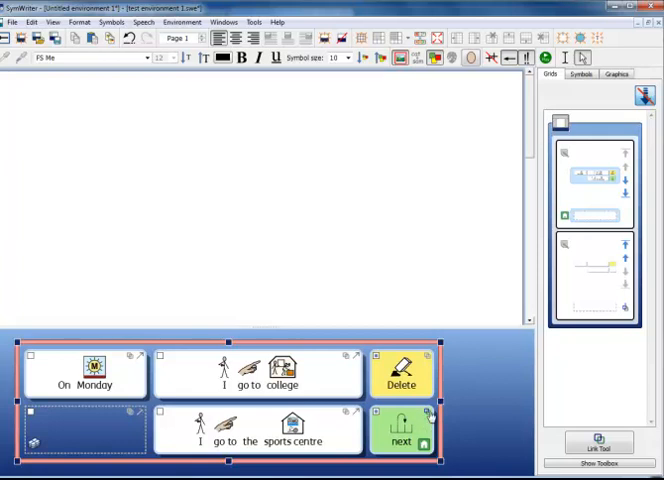
mouse_move(428, 420)
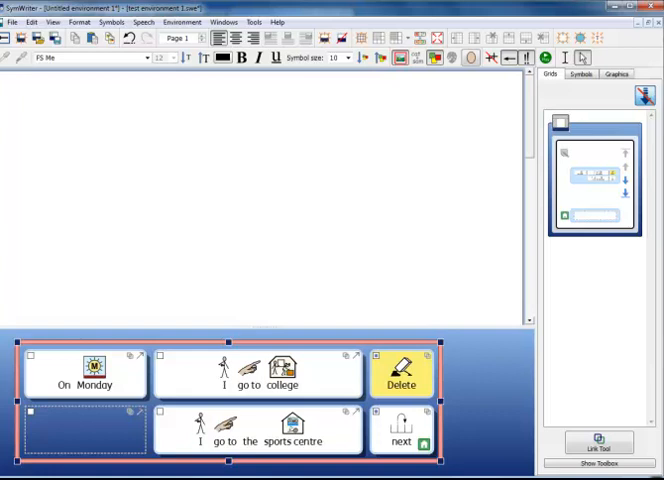
mouse_move(448, 432)
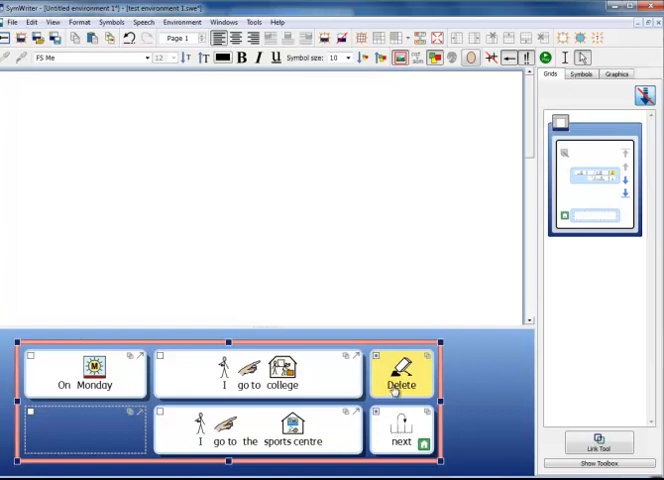
Step: Select a sentence-grid cell to link another blank grid from
click(400, 384)
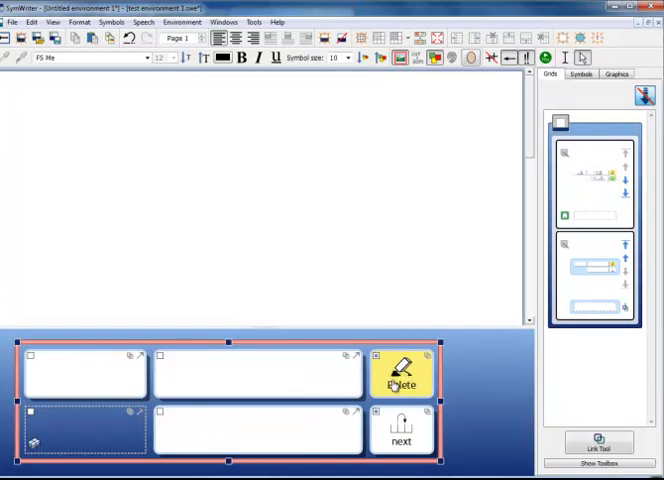
mouse_move(400, 436)
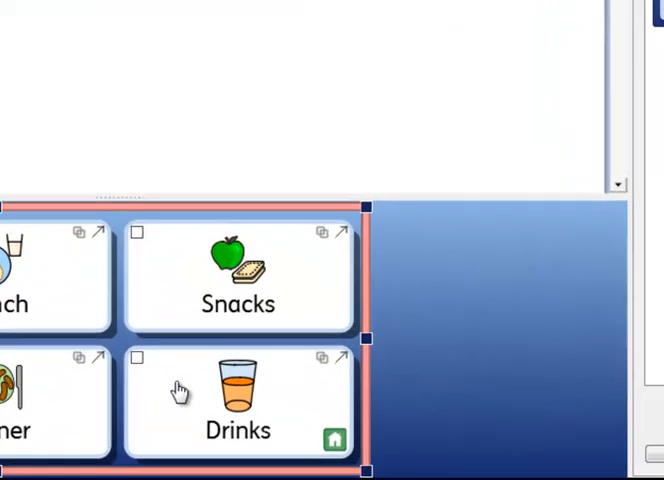
Step: Link a new grid with a Back button from the Drinks cell of the food menu
right_click(238, 390)
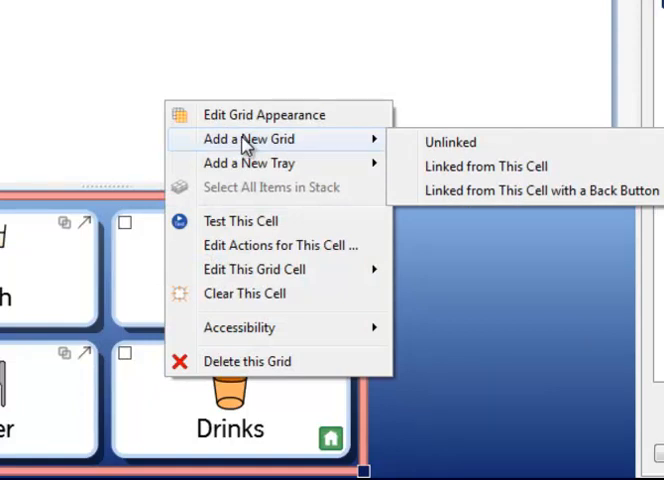
mouse_move(470, 196)
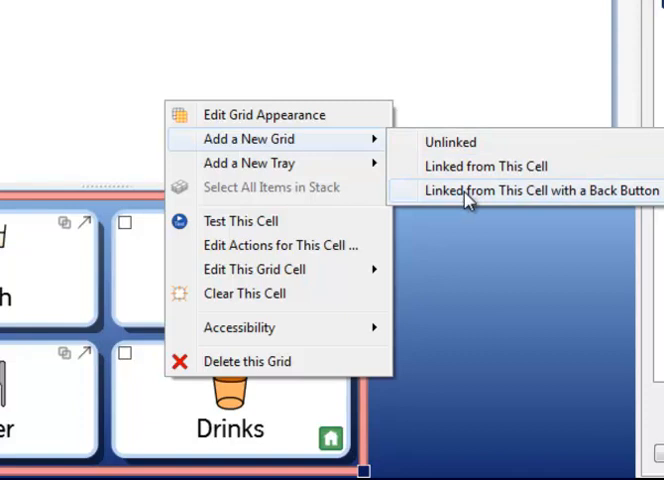
click(544, 190)
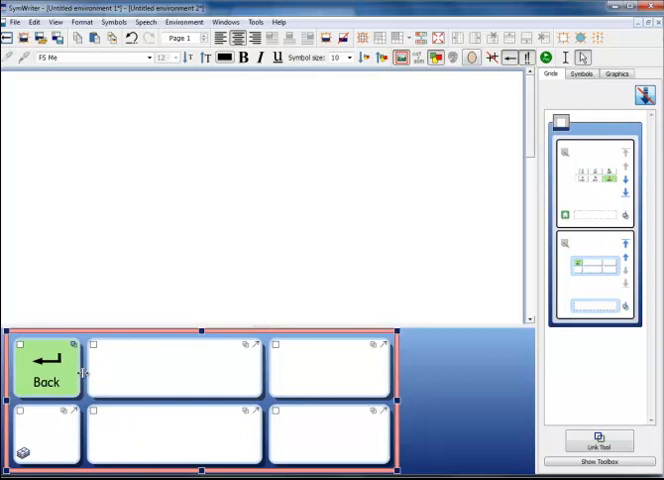
Step: View the new linked grid with its green Back cell and blank cells
click(330, 370)
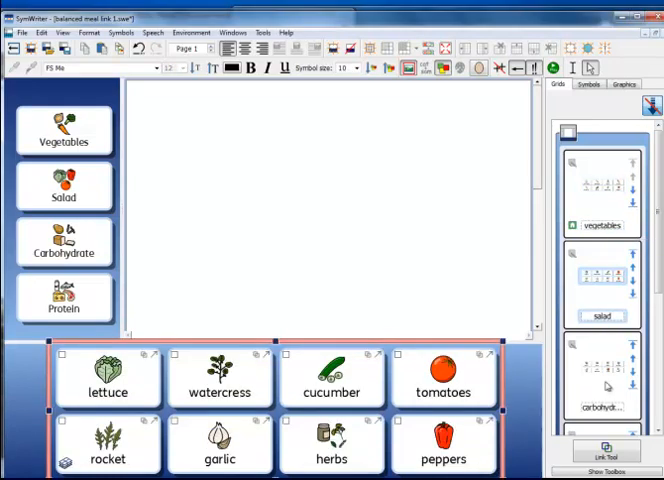
click(64, 304)
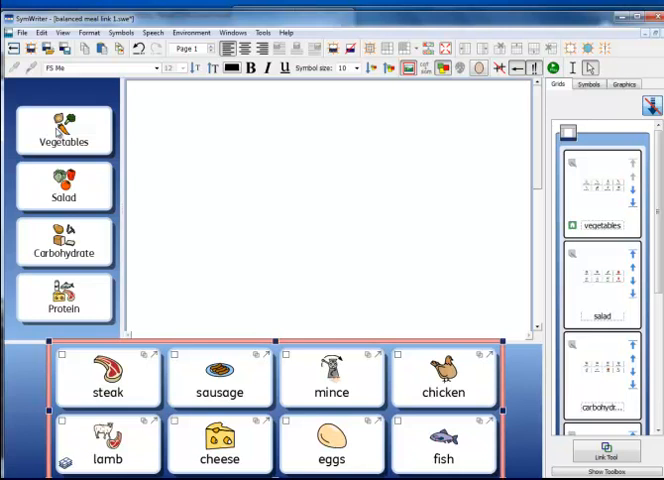
mouse_move(180, 216)
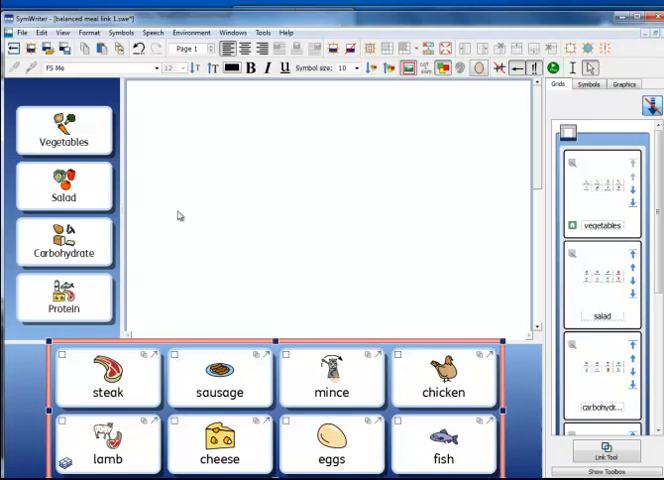
mouse_move(152, 184)
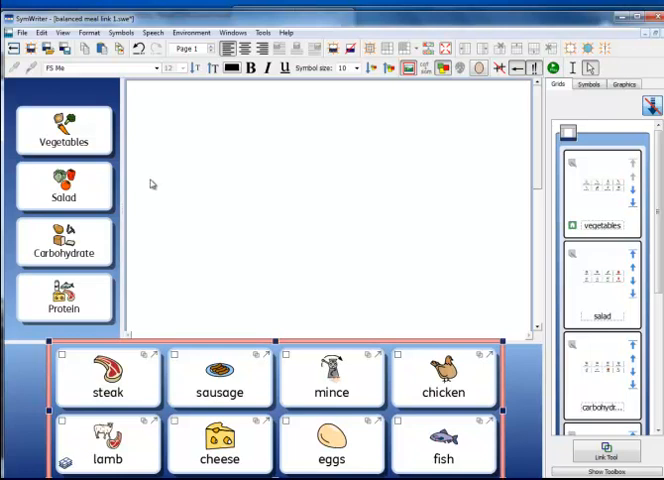
mouse_move(224, 200)
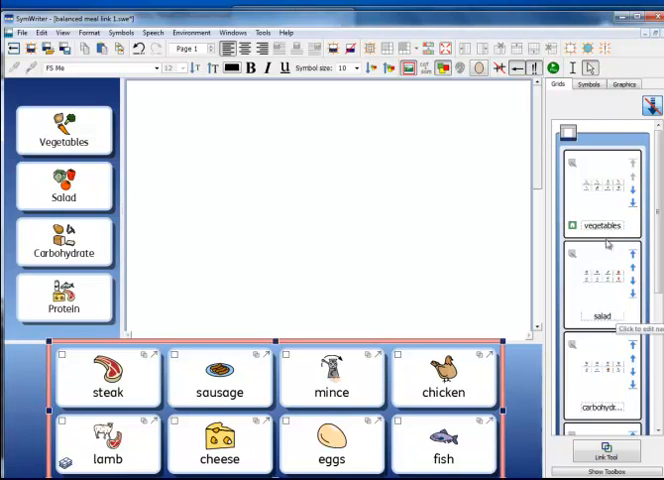
mouse_move(608, 298)
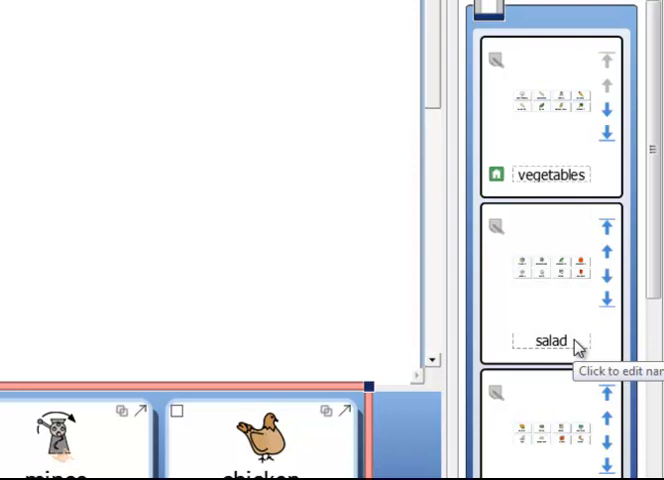
Step: Display the vegetables food stack in the lower grid from the Grids panel
click(552, 340)
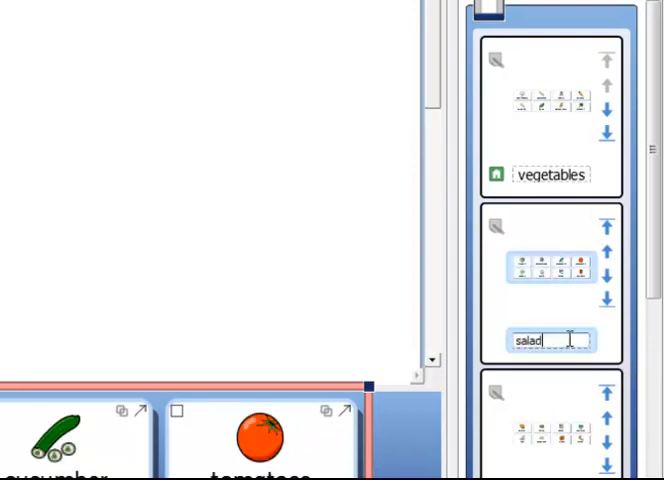
key(Backspace)
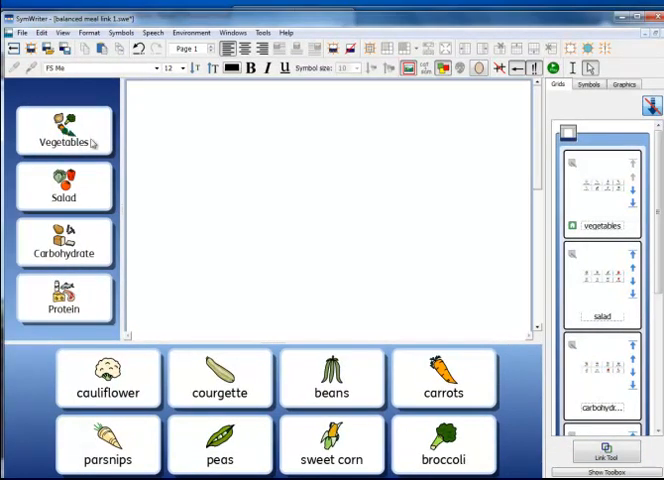
Step: Link the Vegetables and Salad menu cells to their matching food stacks in the Grids panel
drag(84, 136, 224, 136)
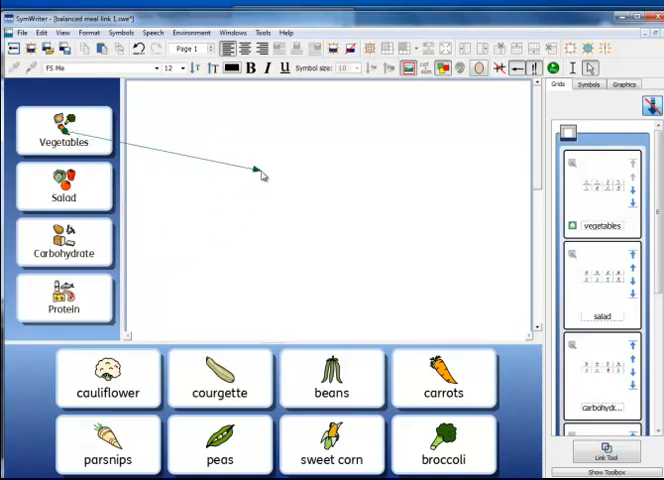
drag(258, 172, 520, 196)
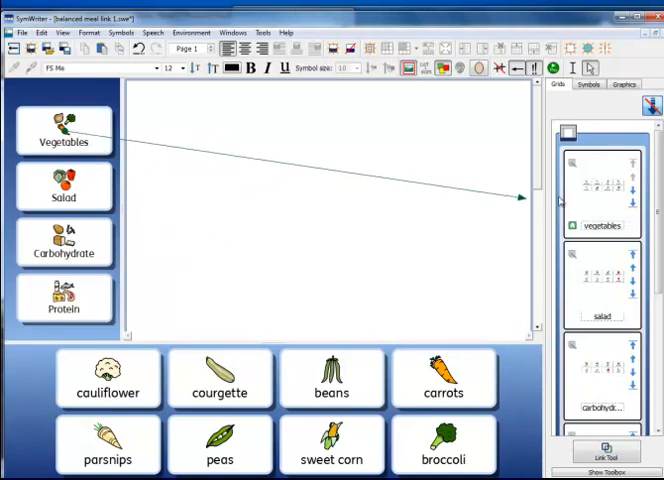
click(602, 190)
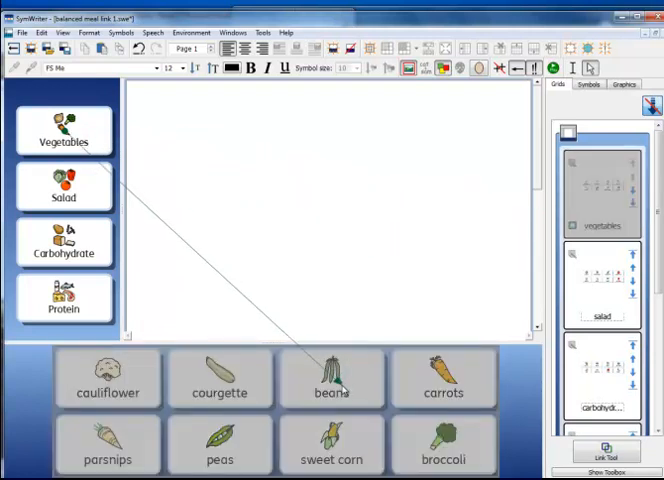
click(64, 132)
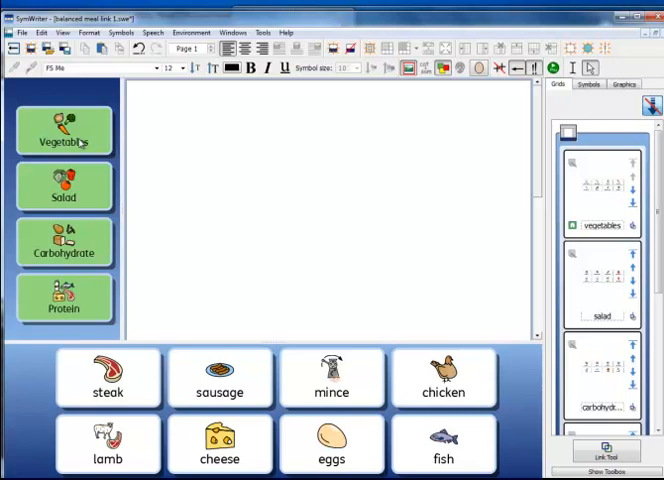
Step: Open Edit Grid Appearance for the menu grid of Vegetables, Salad, Carbohydrate and Protein
click(64, 132)
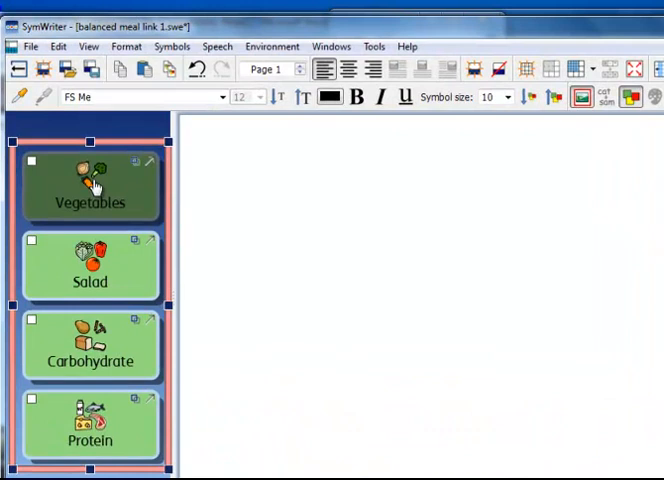
right_click(90, 184)
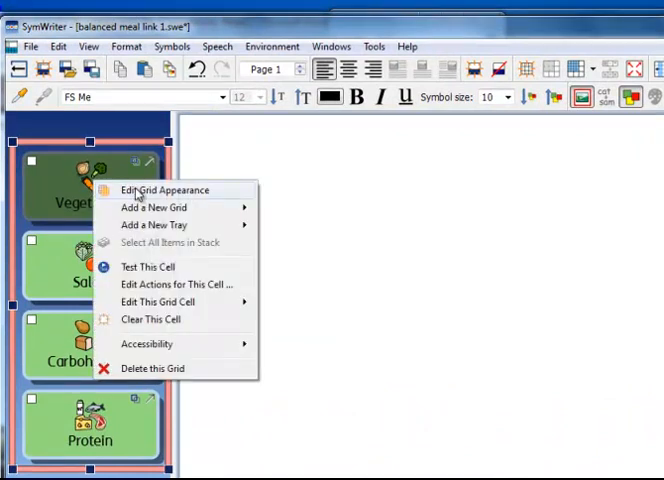
click(164, 190)
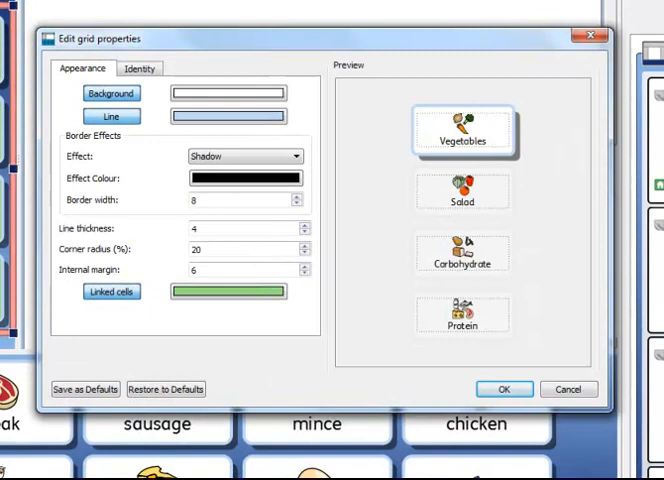
mouse_move(526, 100)
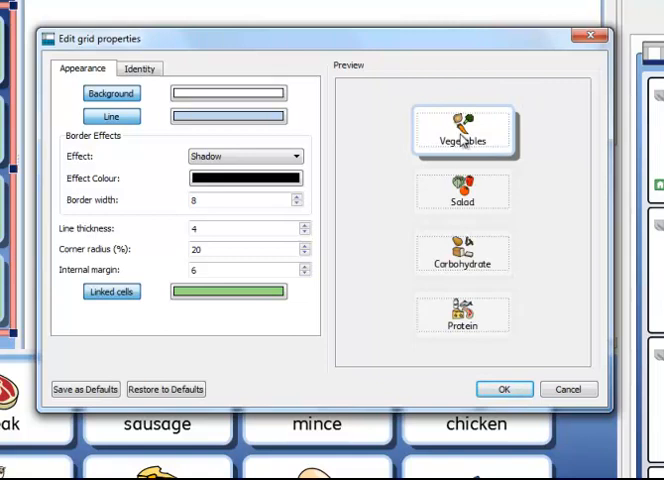
mouse_move(460, 138)
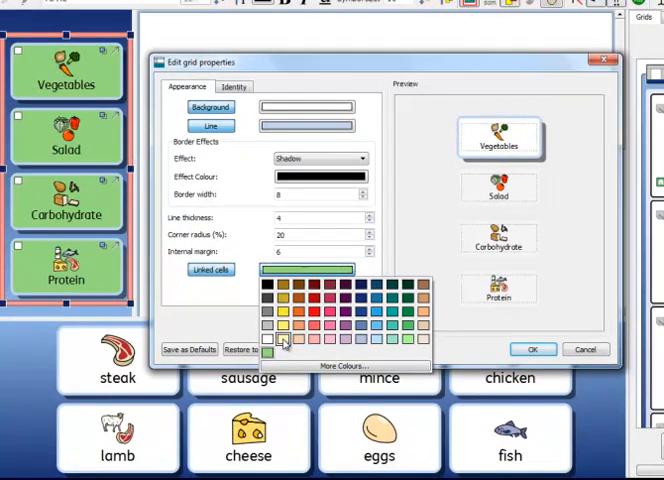
Step: Set the linked-cell colour to pale yellow for the Vegetables cell and apply it
click(268, 352)
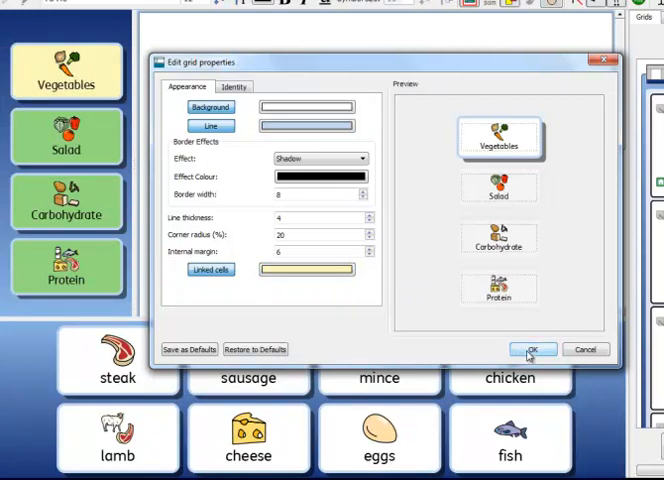
click(532, 348)
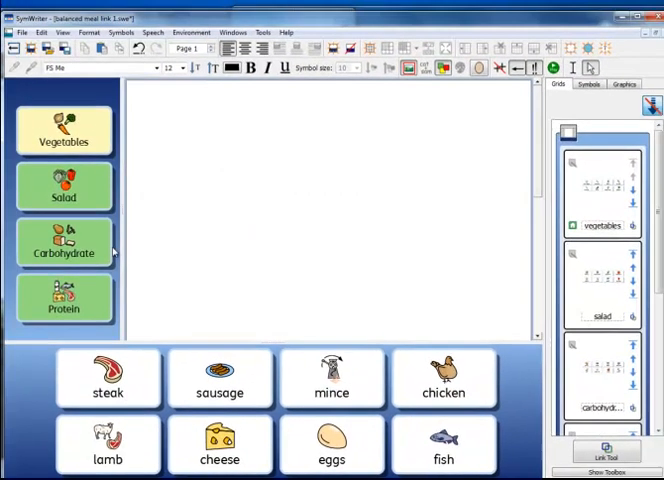